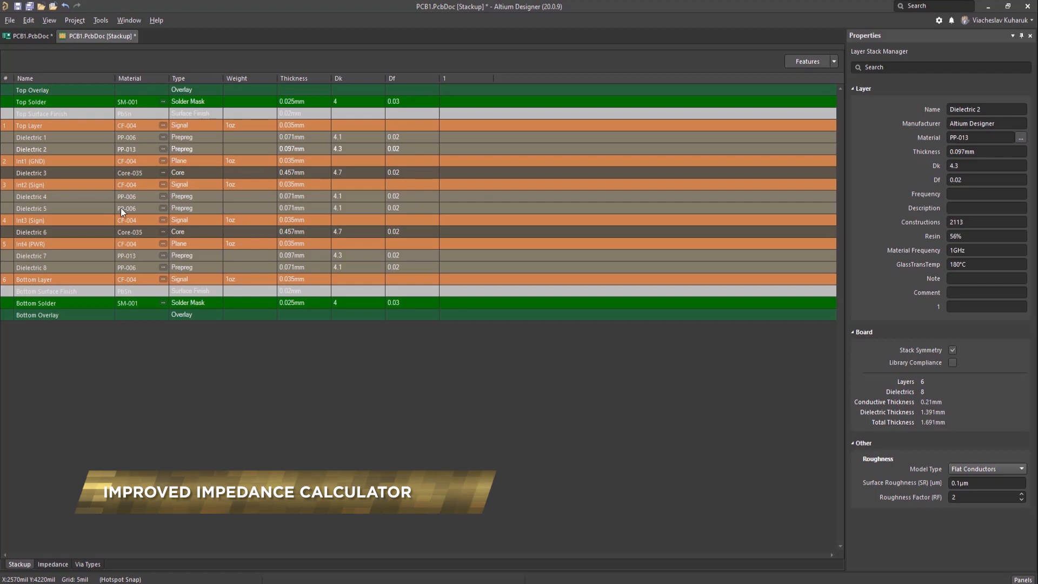
Show the Impedance tab with single-ended 50-ohm results for each signal layer.
left_click(53, 564)
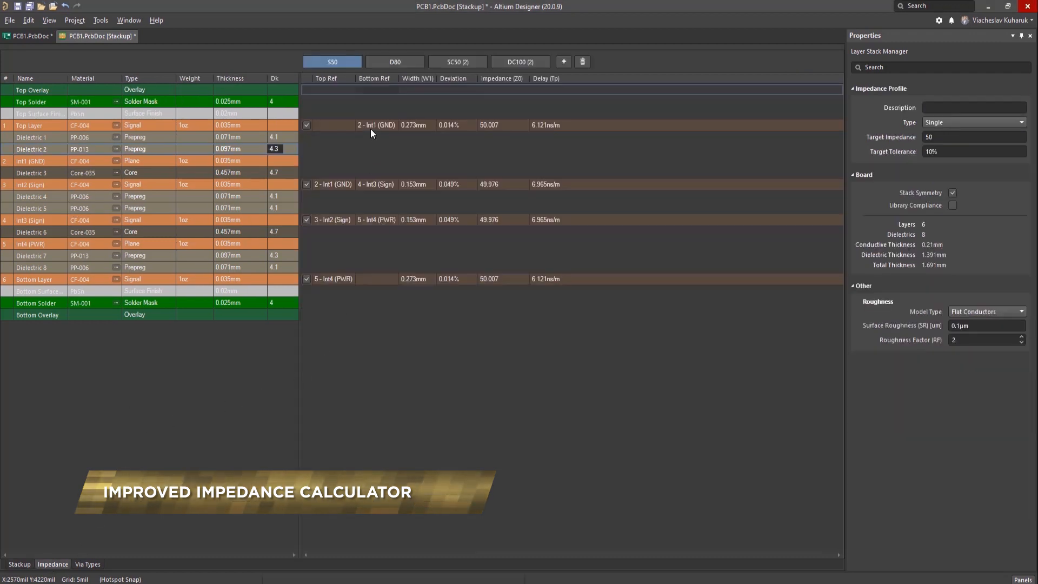
Inspect S50 transmission-line details, ending on Int2 stripline: 0.181 mm width, about 49.98 ohms.
left_click(377, 125)
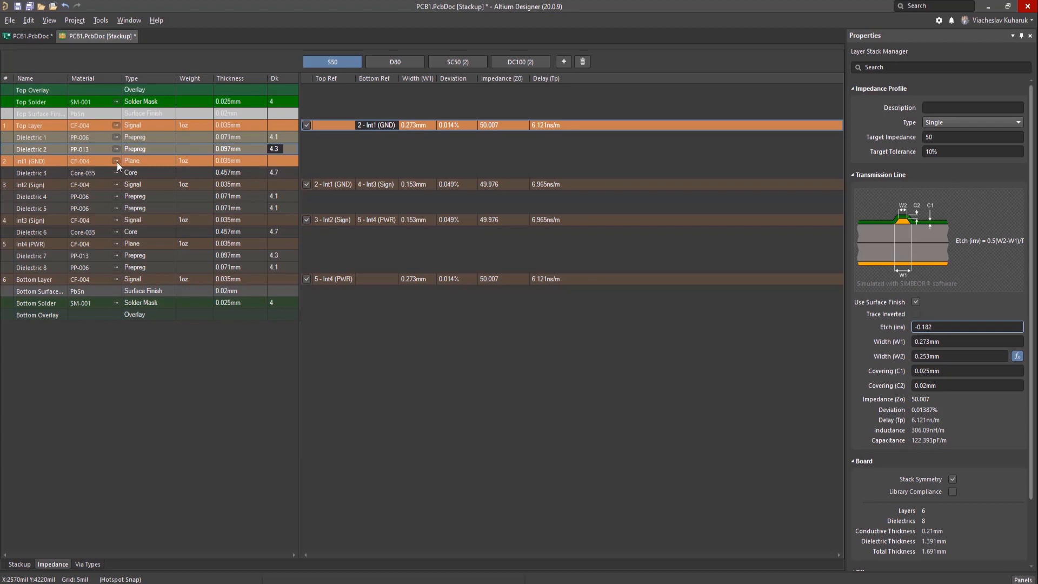
mouse_move(25, 141)
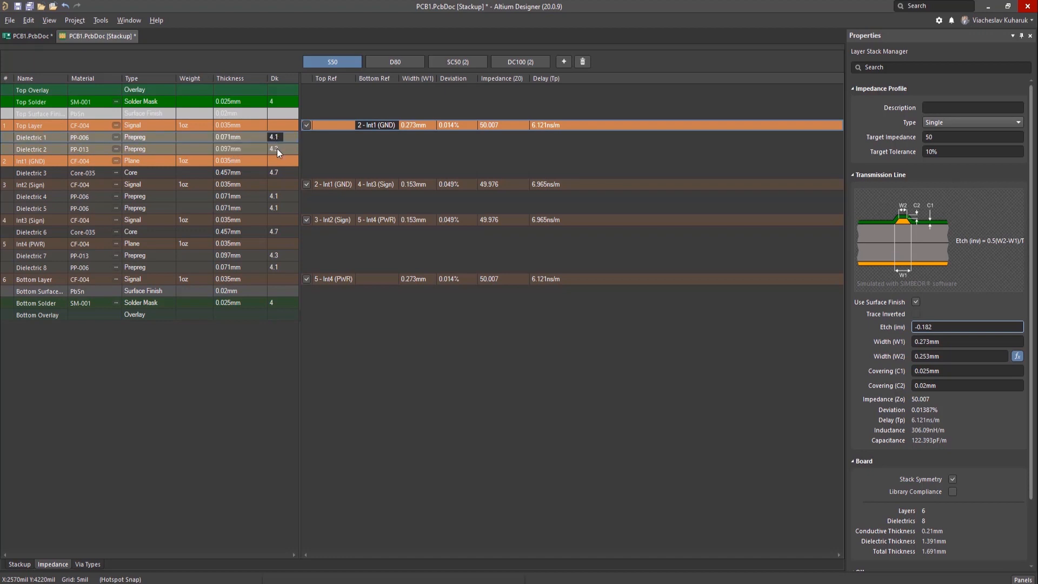
left_click(274, 148)
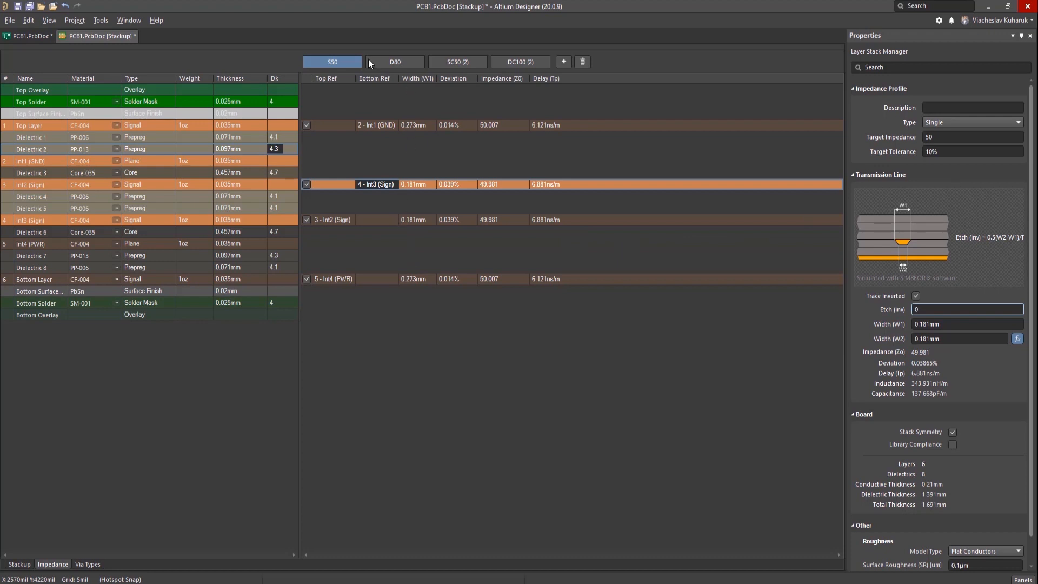
mouse_move(442, 50)
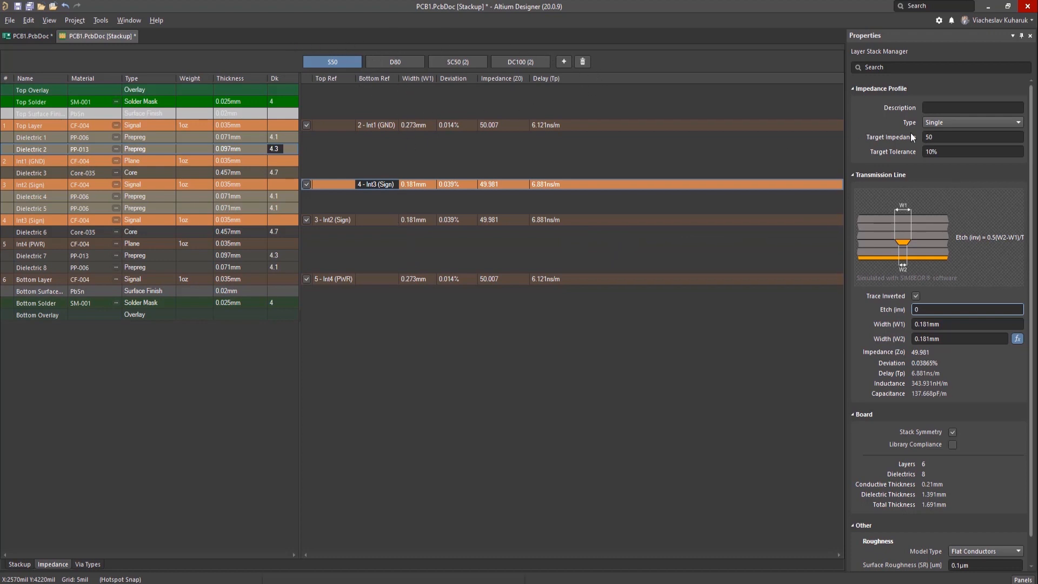
Browse the D80 and SC50 (2) profiles, then view S50 Top Layer details (0.273 mm, 50.01 ohms).
left_click(394, 62)
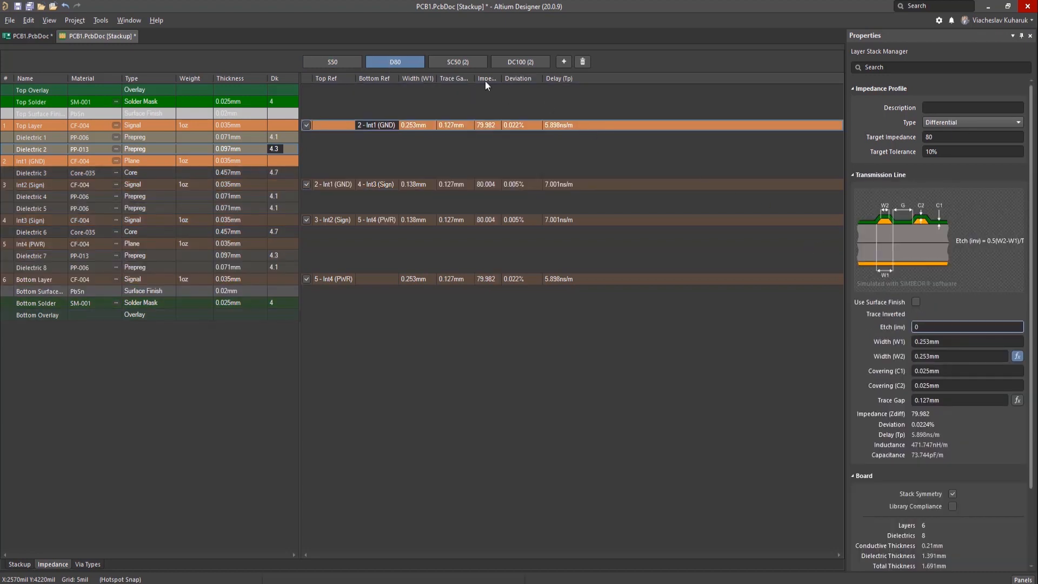
left_click(457, 61)
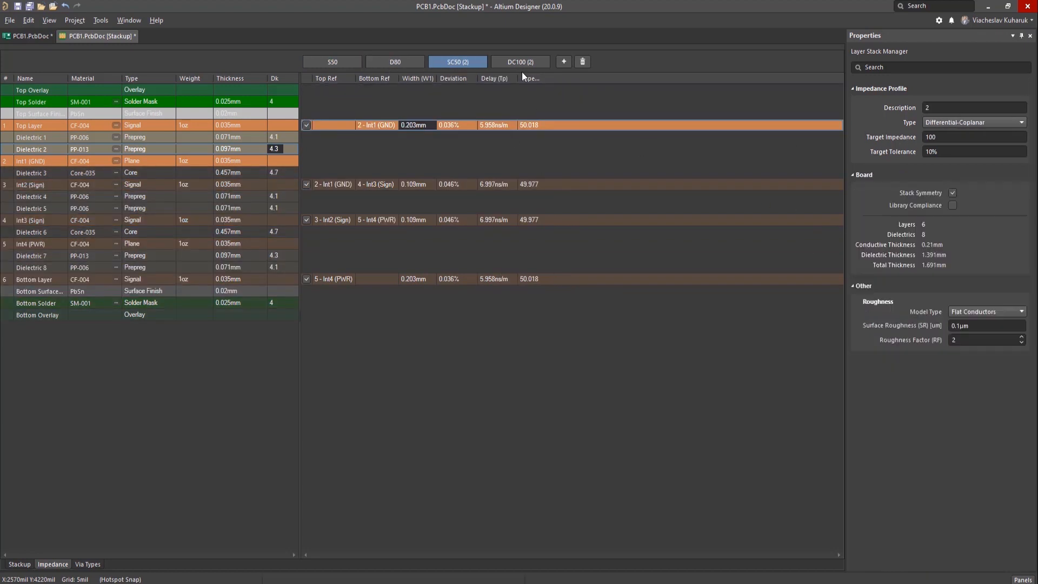
left_click(331, 61)
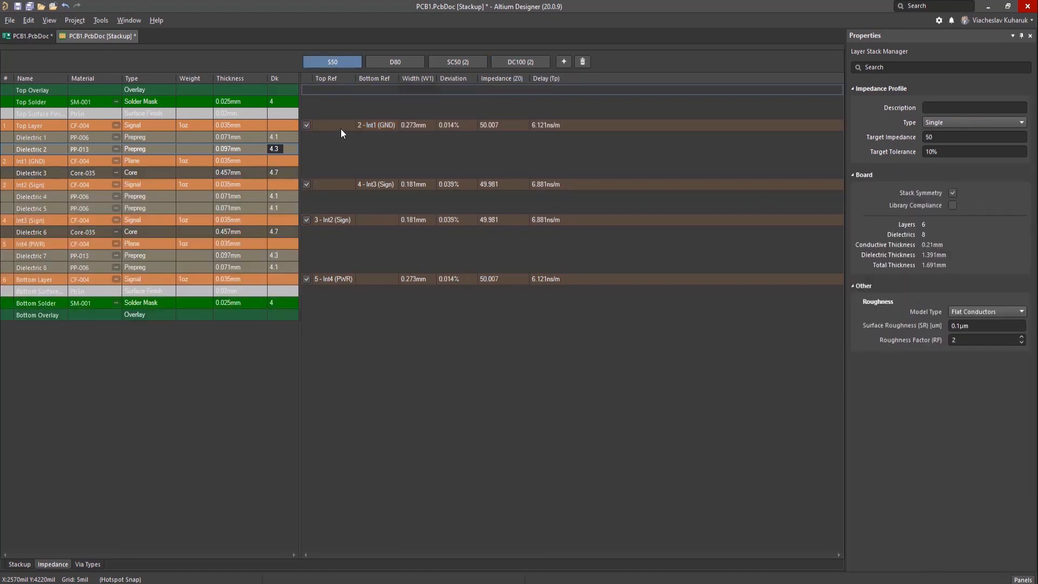
left_click(374, 125)
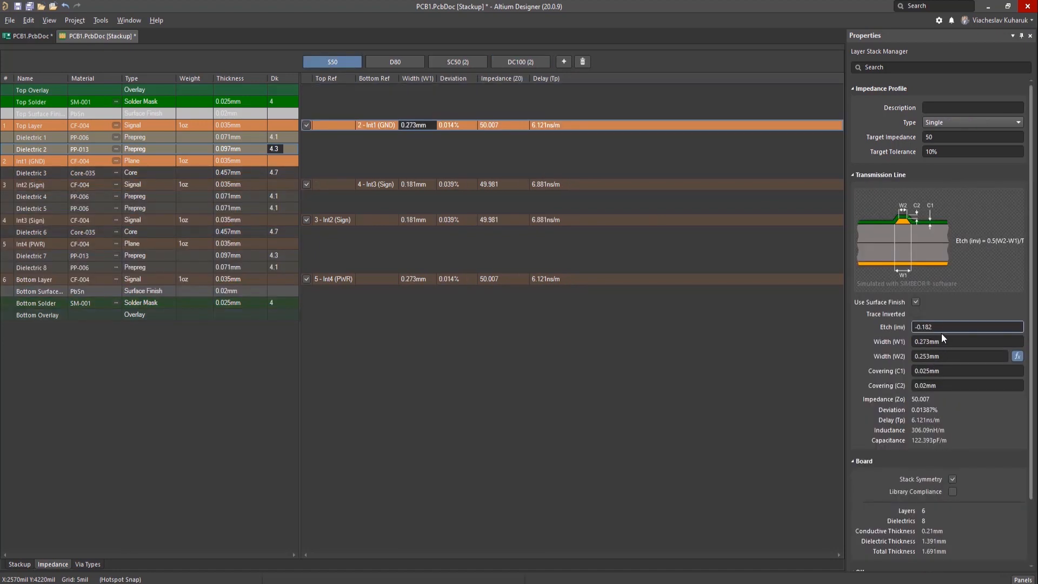